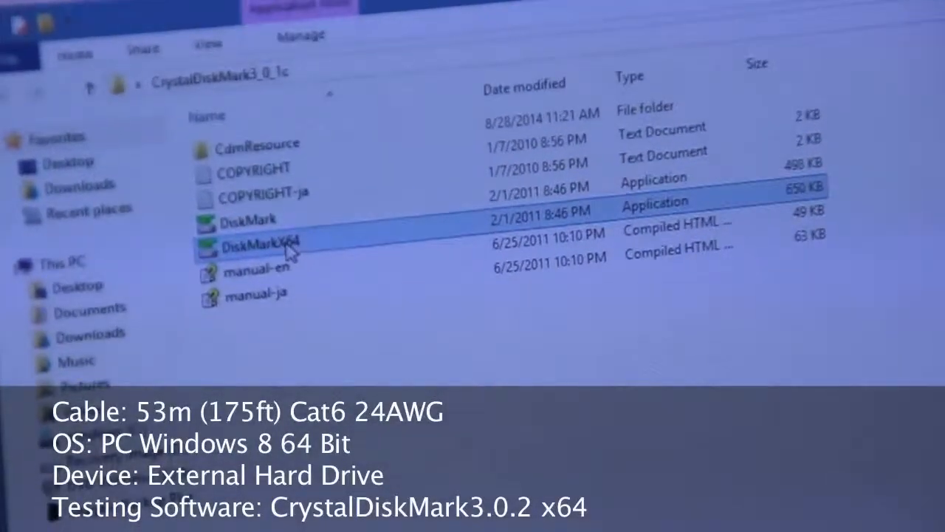
# - Launch DiskMarkX64 from the CrystalDiskMark3_0_1c folder, opening the benchmark window for drive F
pyautogui.doubleClick(261, 244)
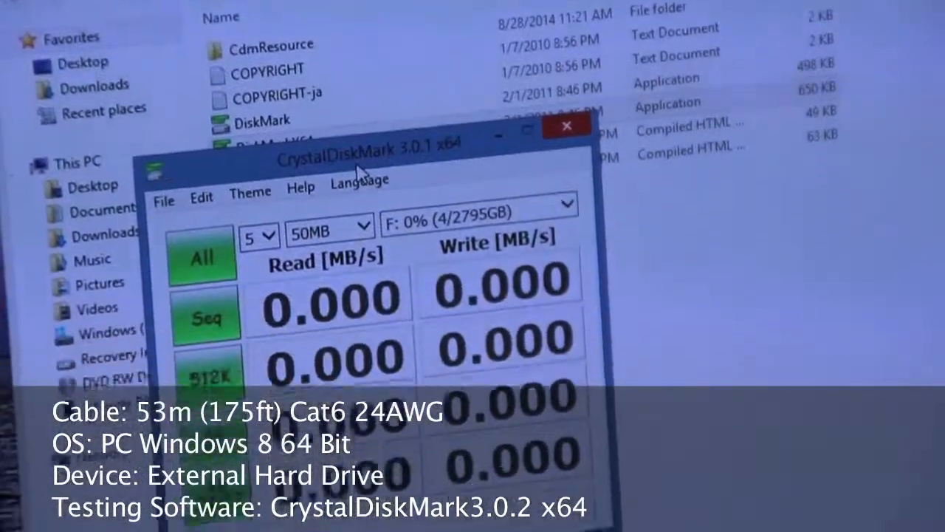